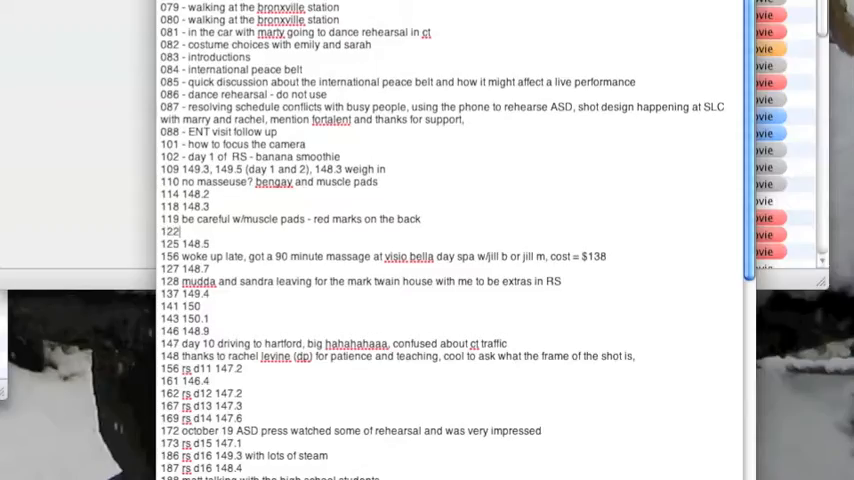
pyautogui.write('rs dan')
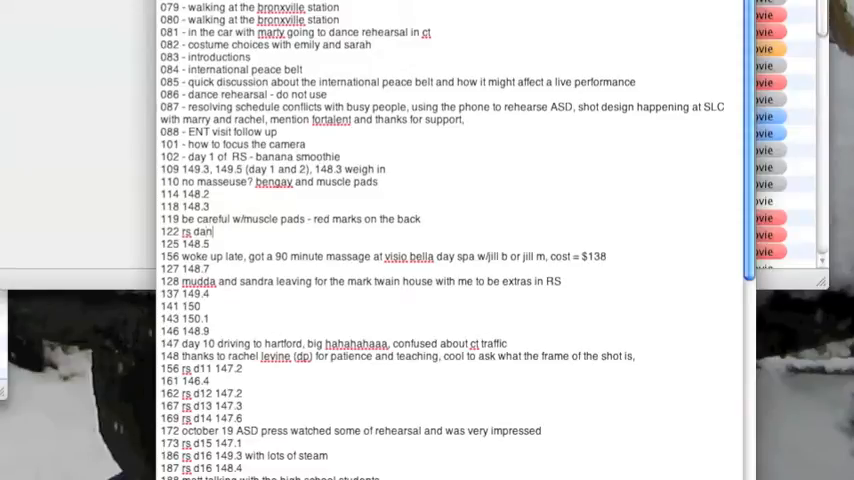